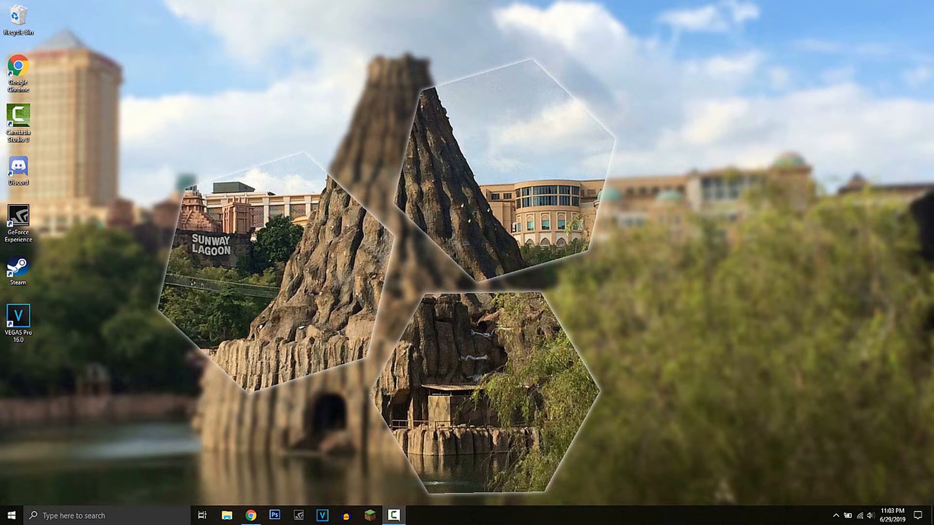
pyautogui.moveTo(587, 232)
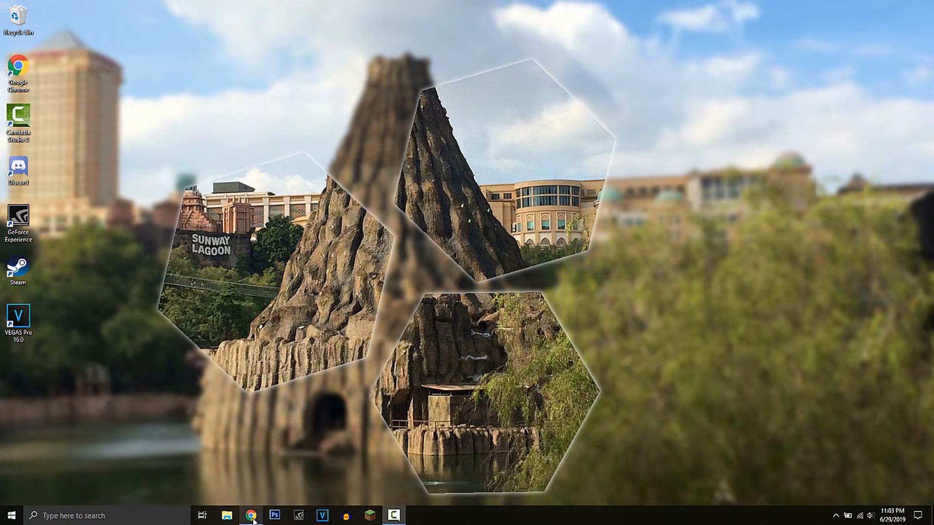
# - From apple.com/itunes/download in Chrome, follow 'Get it from Microsoft' to the iTunes Store listing
pyautogui.click(250, 515)
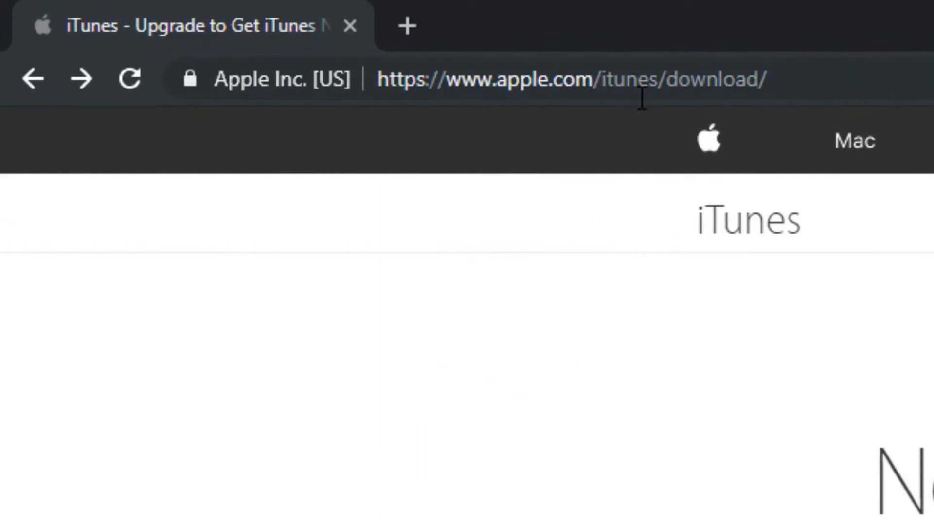
pyautogui.scroll(-3)
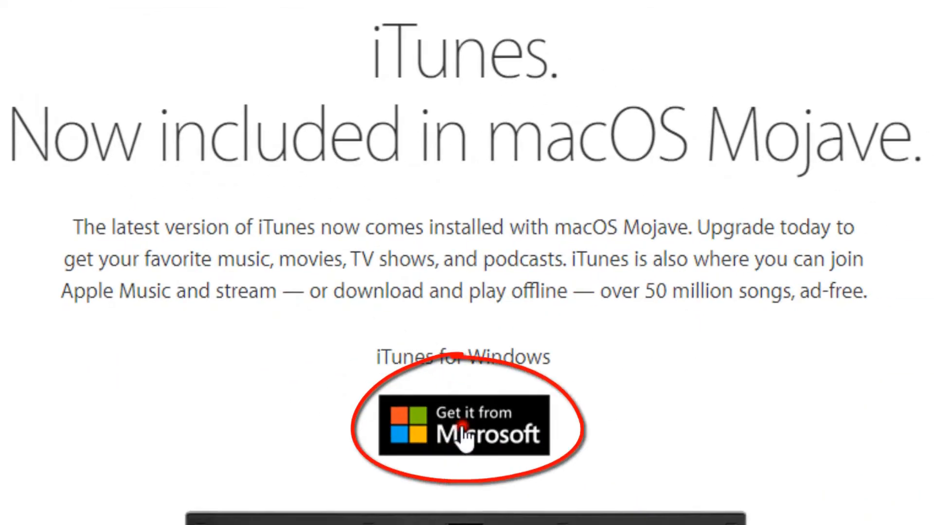
pyautogui.moveTo(604, 446)
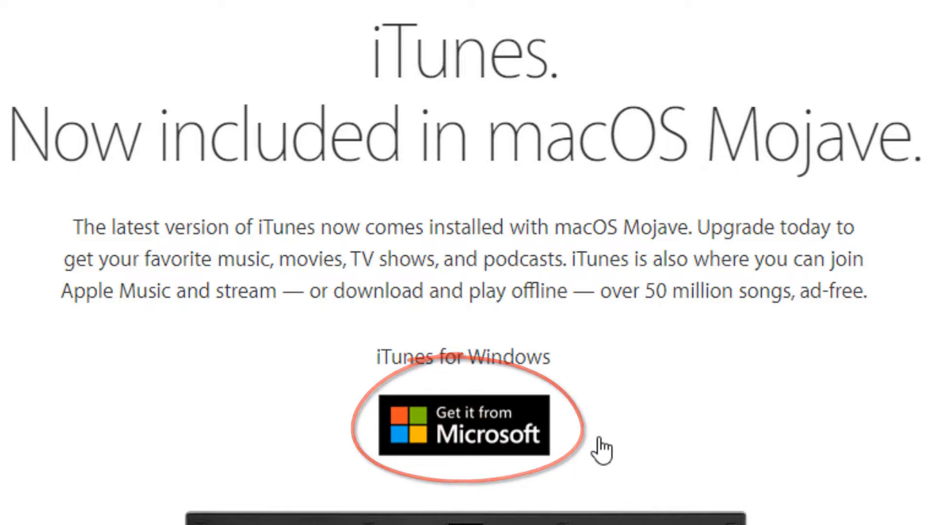
pyautogui.click(463, 426)
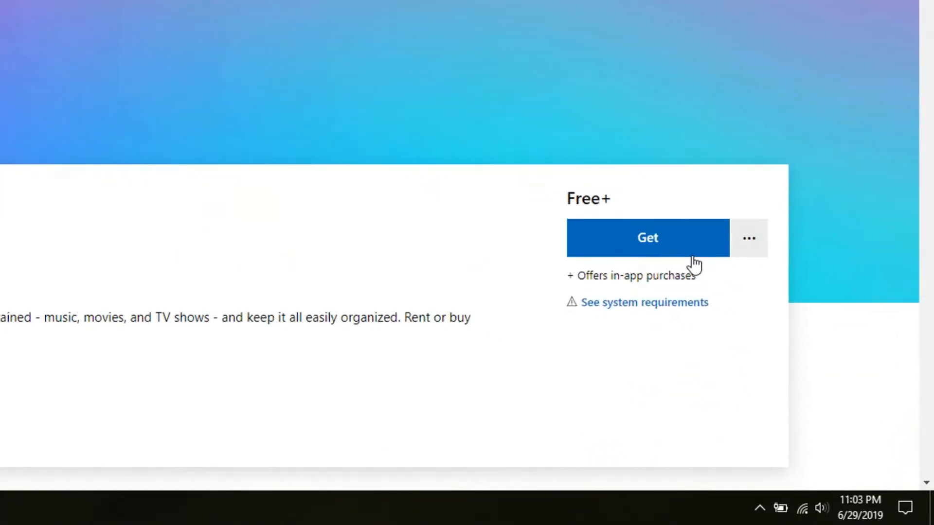
# - Request iTunes via Get, cancel the open-store prompt, and launch Microsoft Store from Start search
pyautogui.click(647, 238)
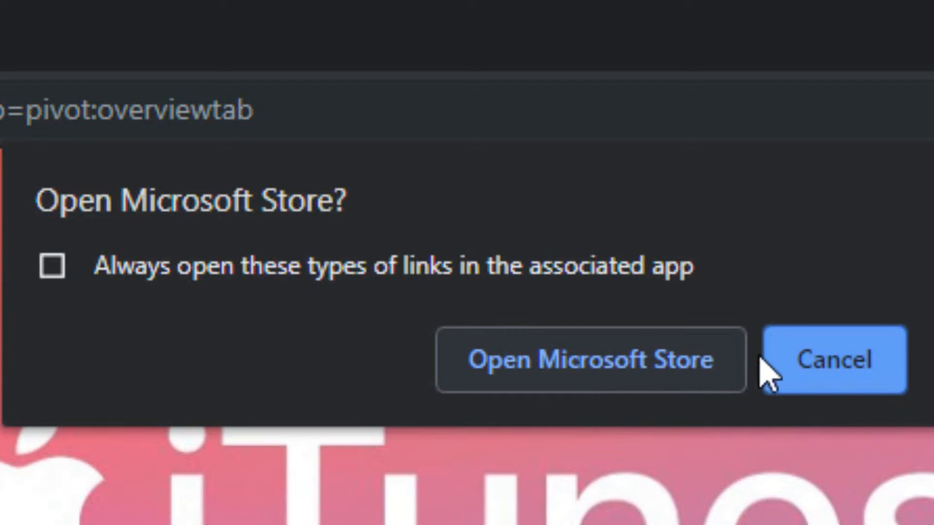
pyautogui.click(833, 360)
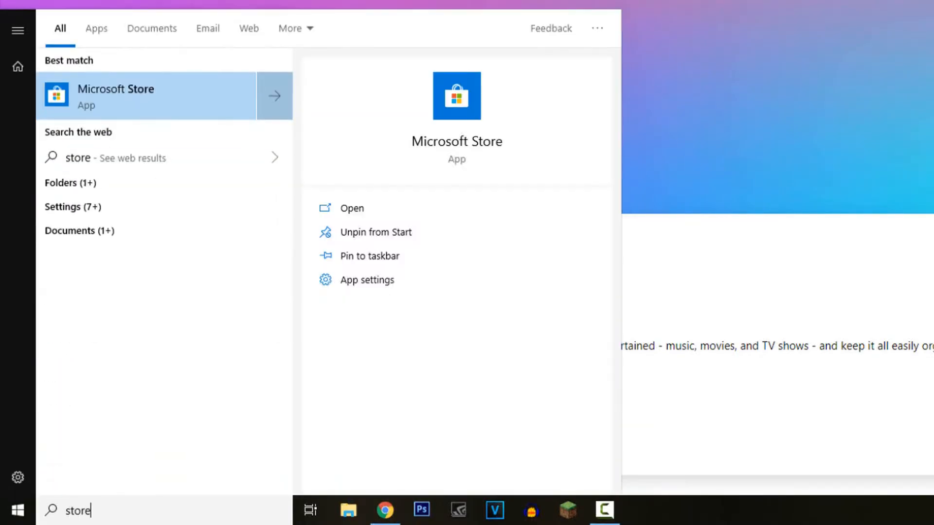
pyautogui.click(352, 208)
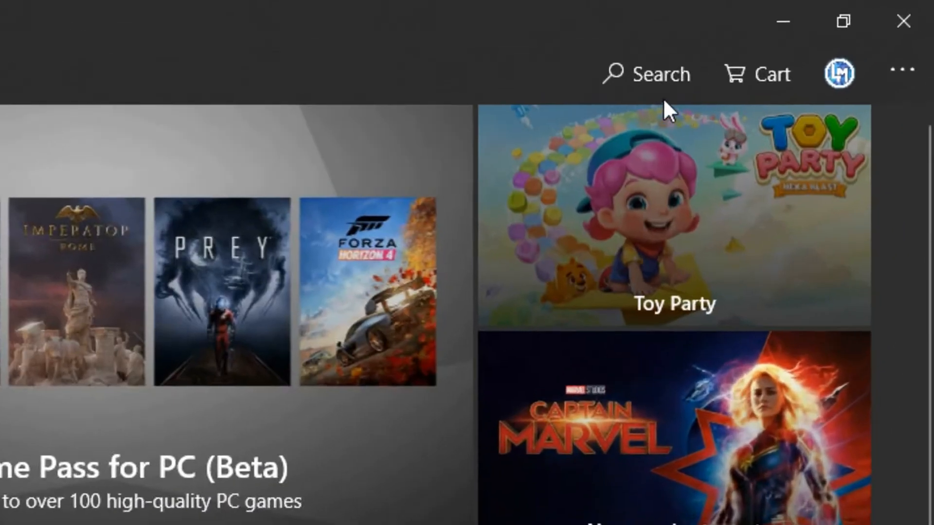
# - Search the Store for 'itunes', open the iTunes product page and install it
pyautogui.write('it')
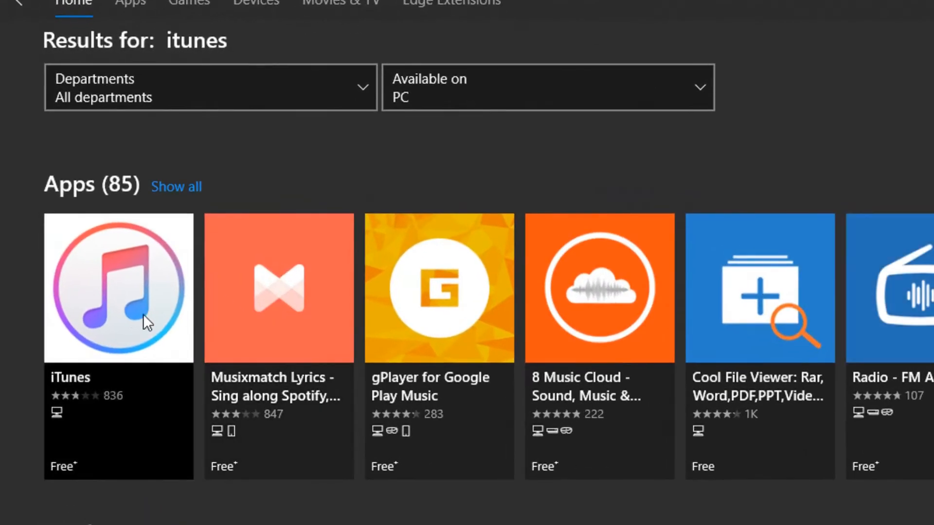
pyautogui.click(117, 288)
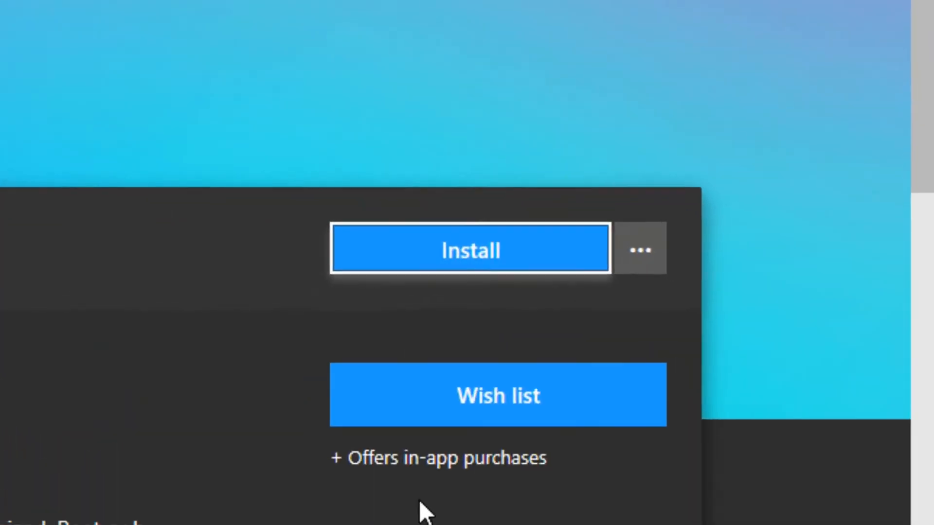
pyautogui.click(470, 250)
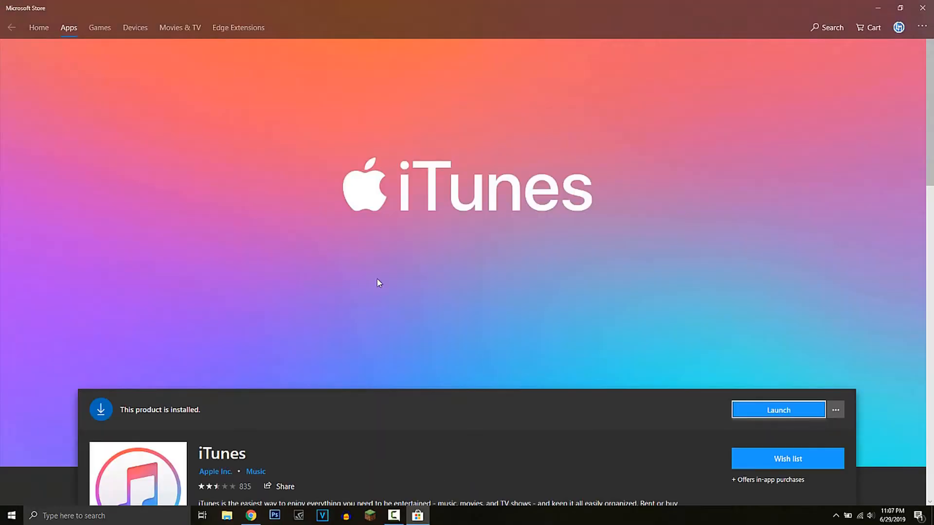
pyautogui.click(778, 410)
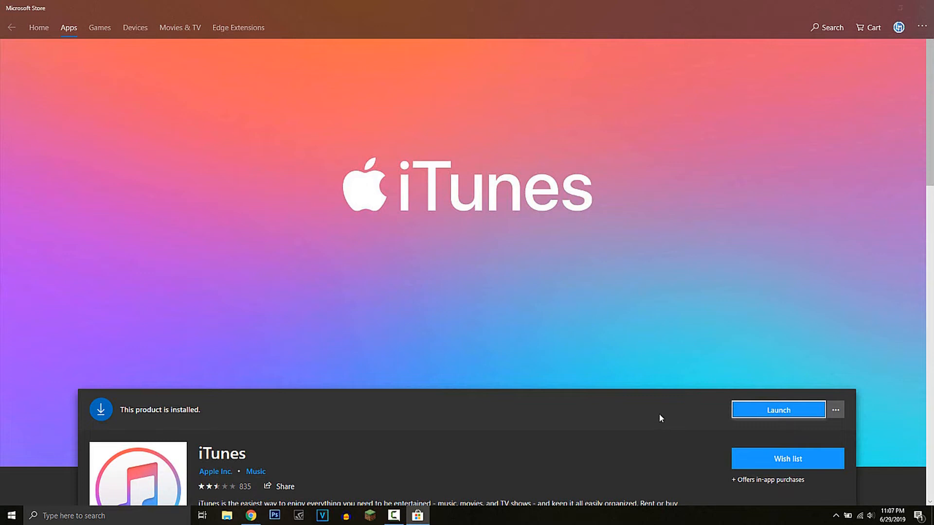
# - Launch the newly installed iTunes and submit the Apple ID sign-in
pyautogui.click(777, 409)
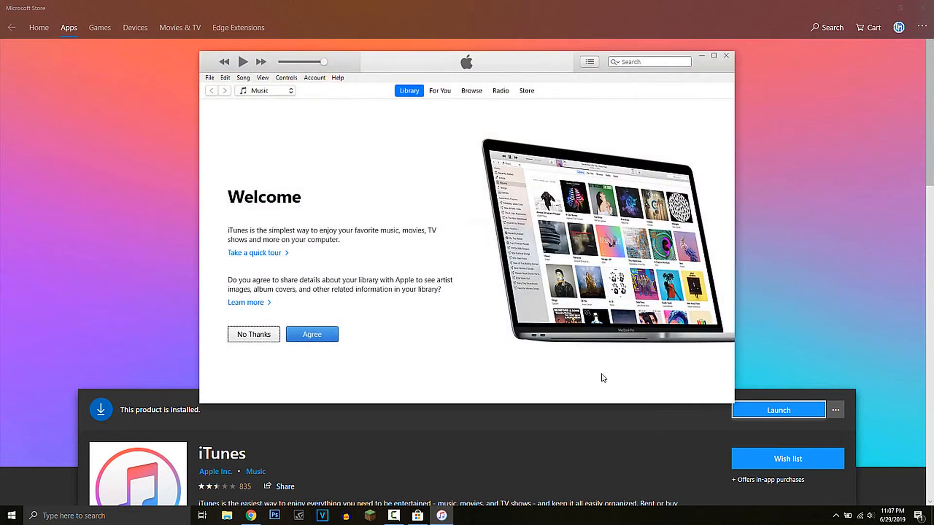
pyautogui.moveTo(400, 68)
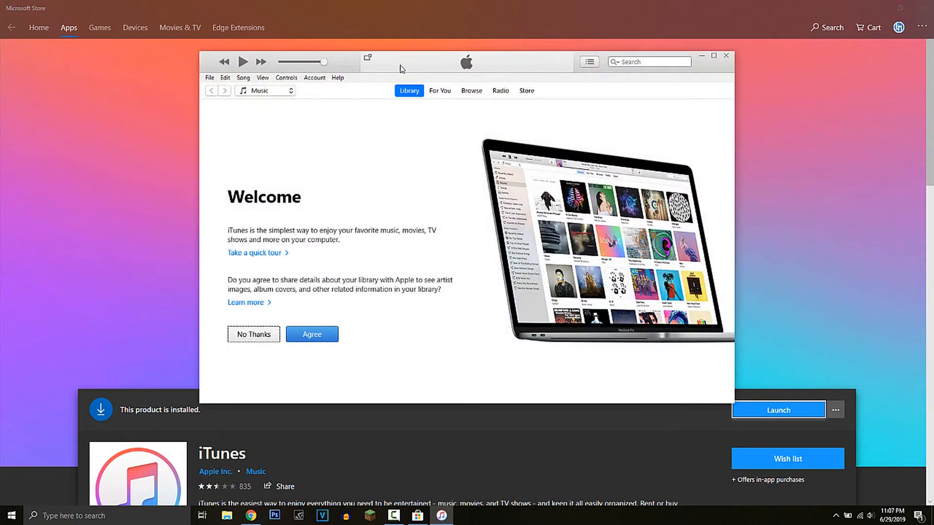
pyautogui.moveTo(411, 68)
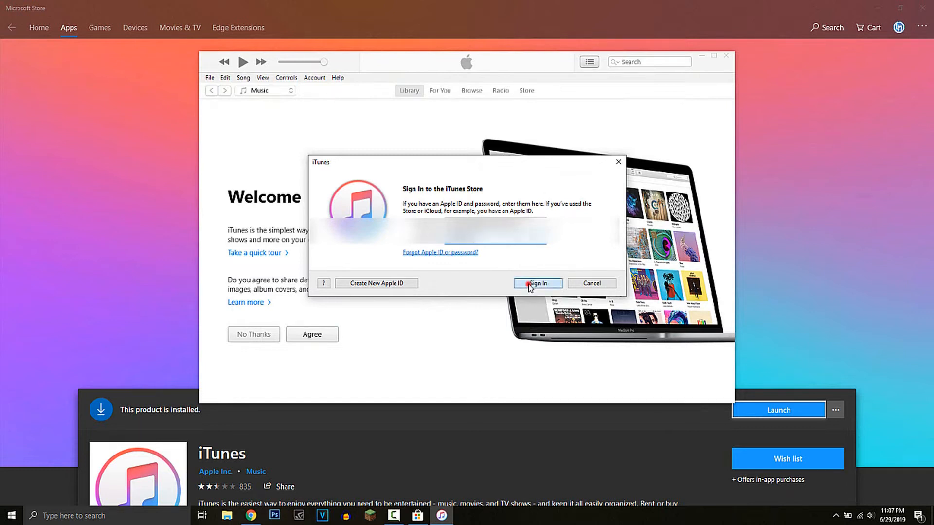
pyautogui.click(537, 283)
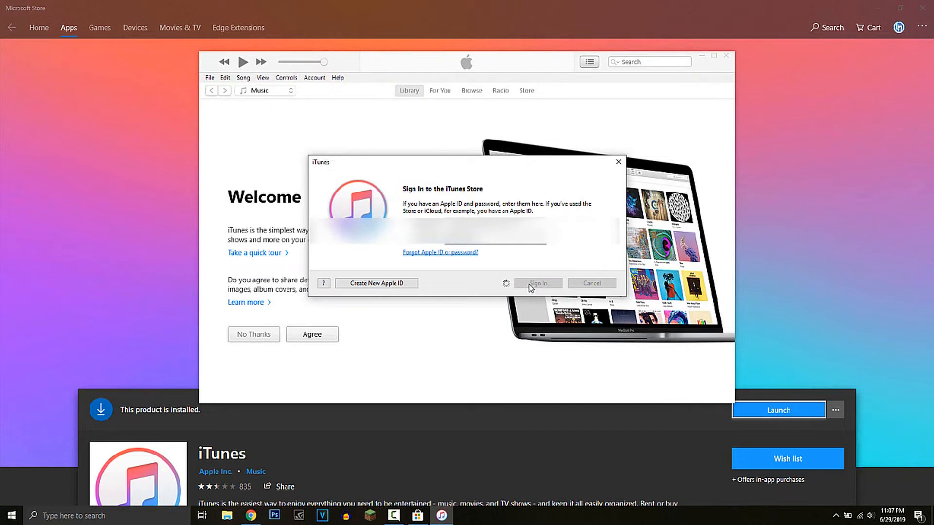
pyautogui.click(537, 283)
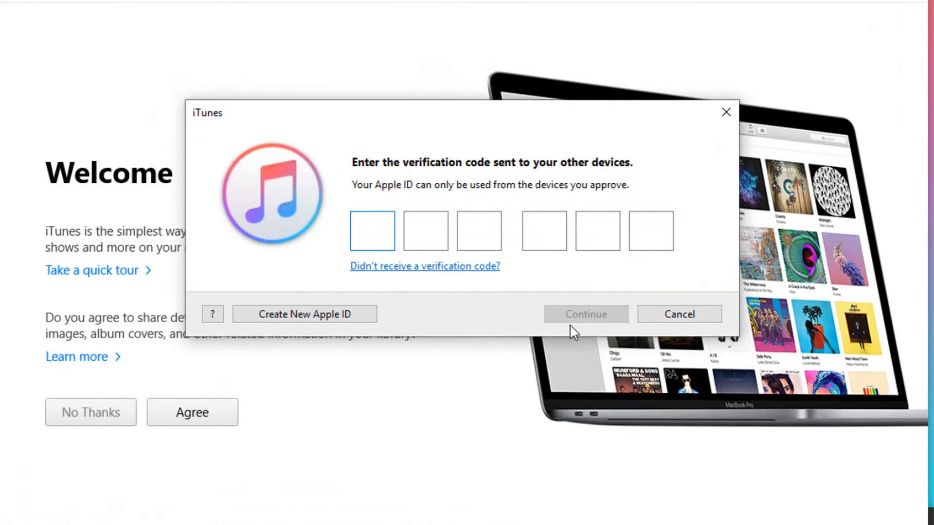
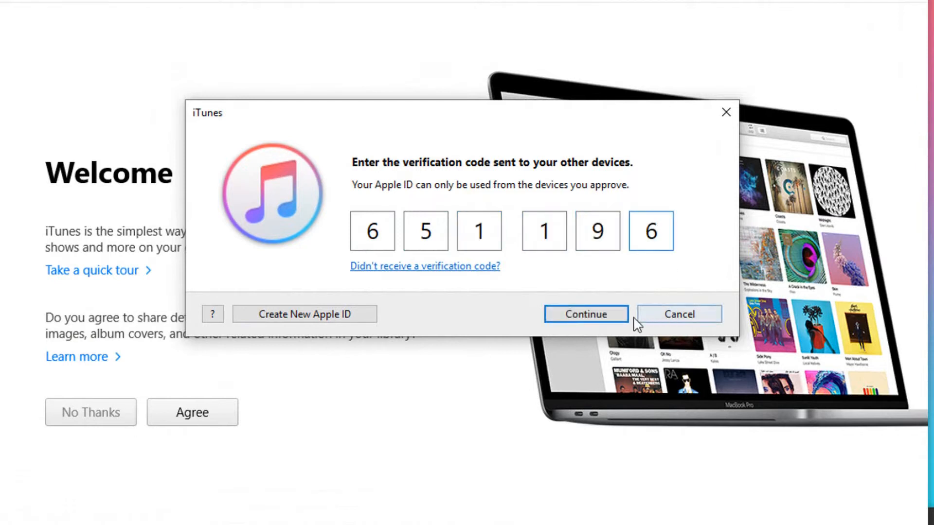
pyautogui.click(584, 314)
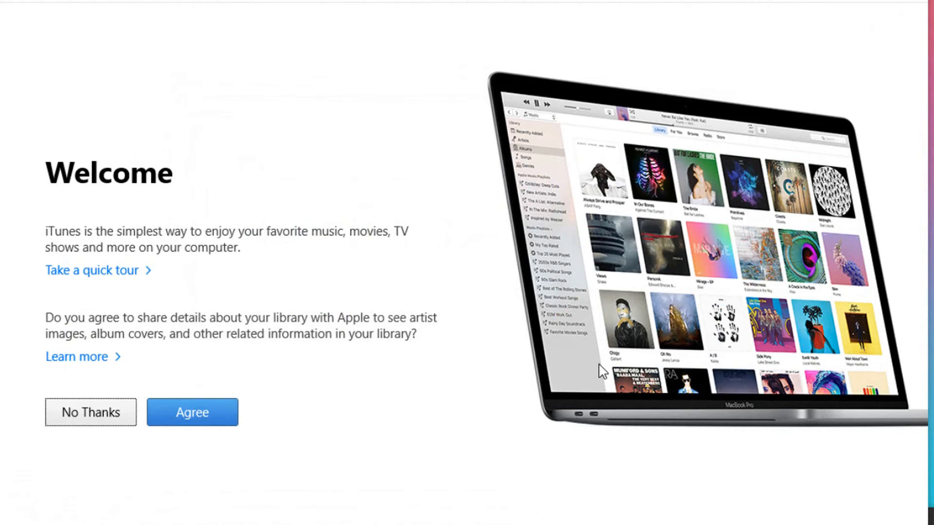
pyautogui.click(192, 412)
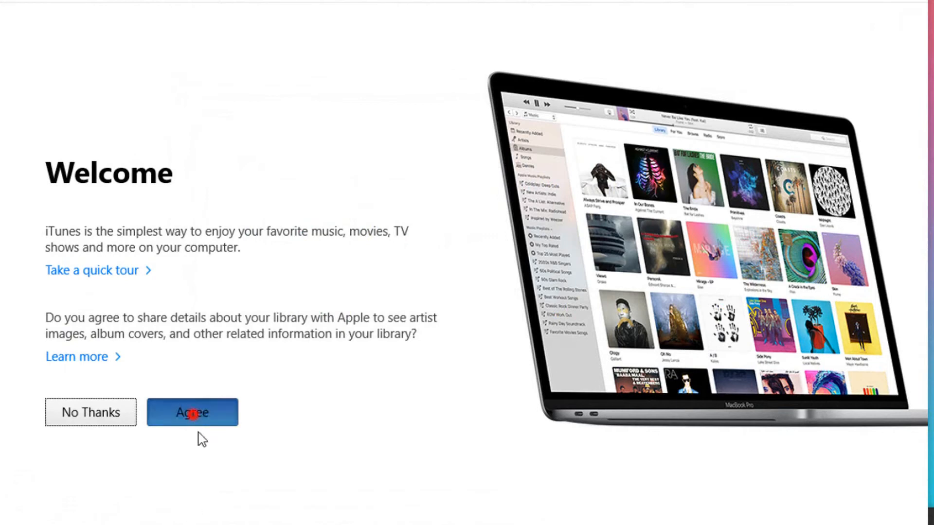
# - Agree on the Welcome screen, dismiss the Apple ID notice, and browse the Recently Added albums
pyautogui.click(191, 413)
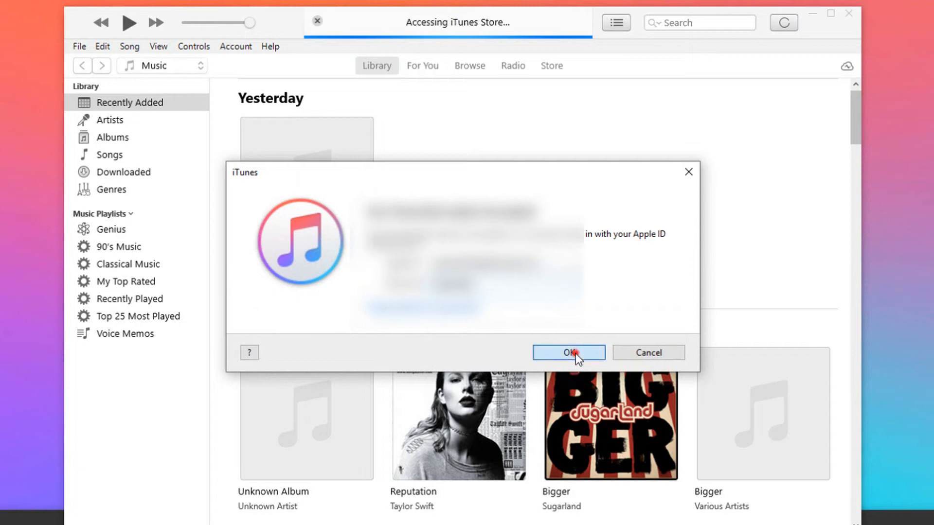
pyautogui.click(567, 352)
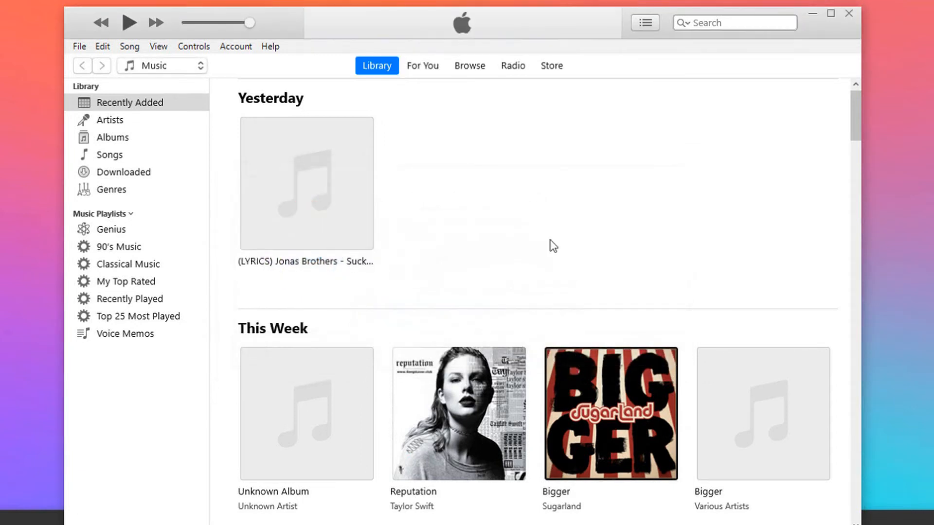
pyautogui.scroll(-3)
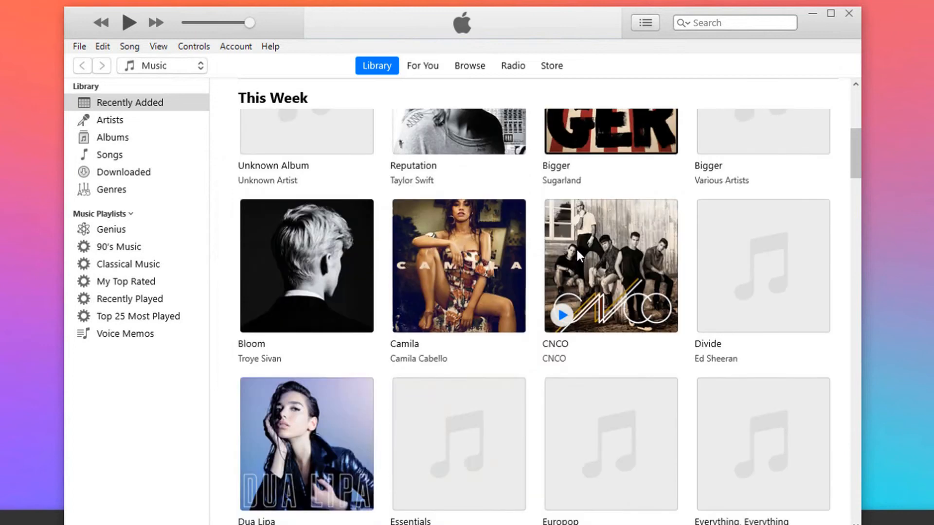